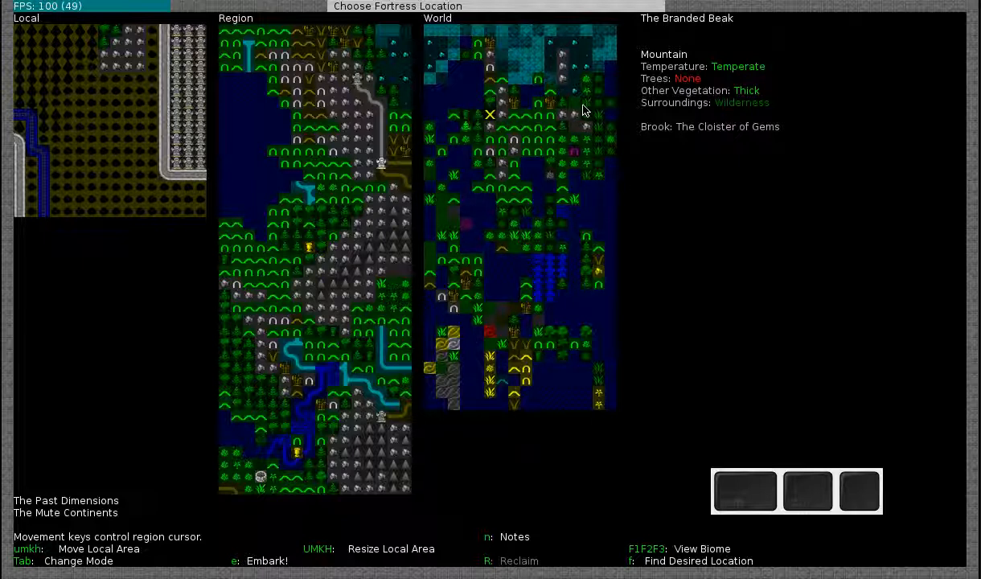
mouse_move(428, 31)
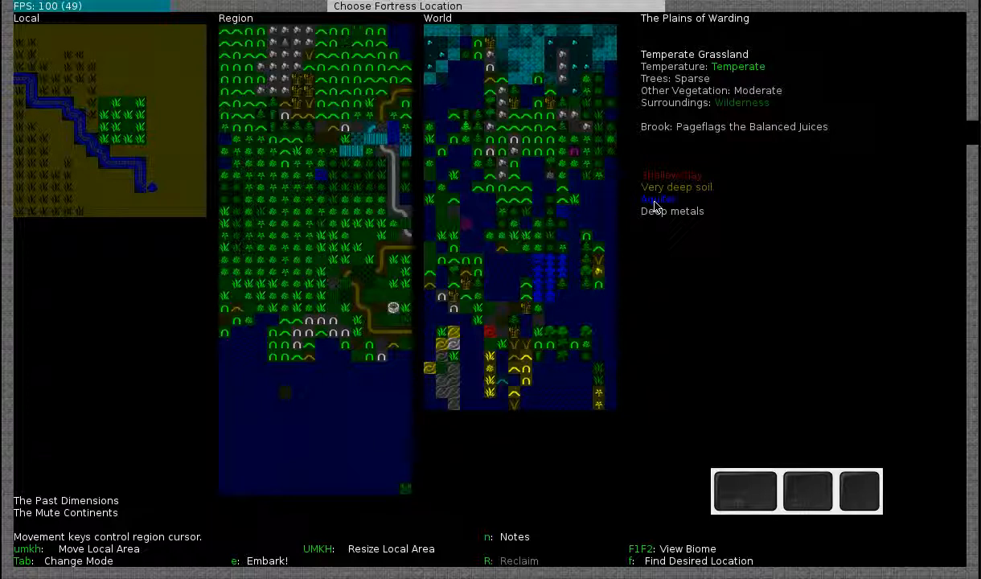
mouse_move(665, 191)
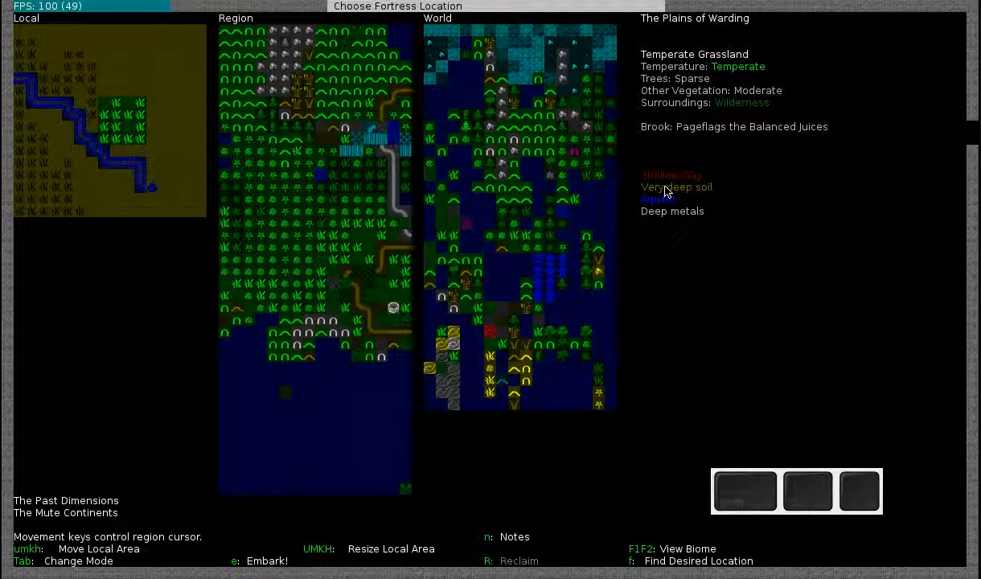
mouse_move(658, 200)
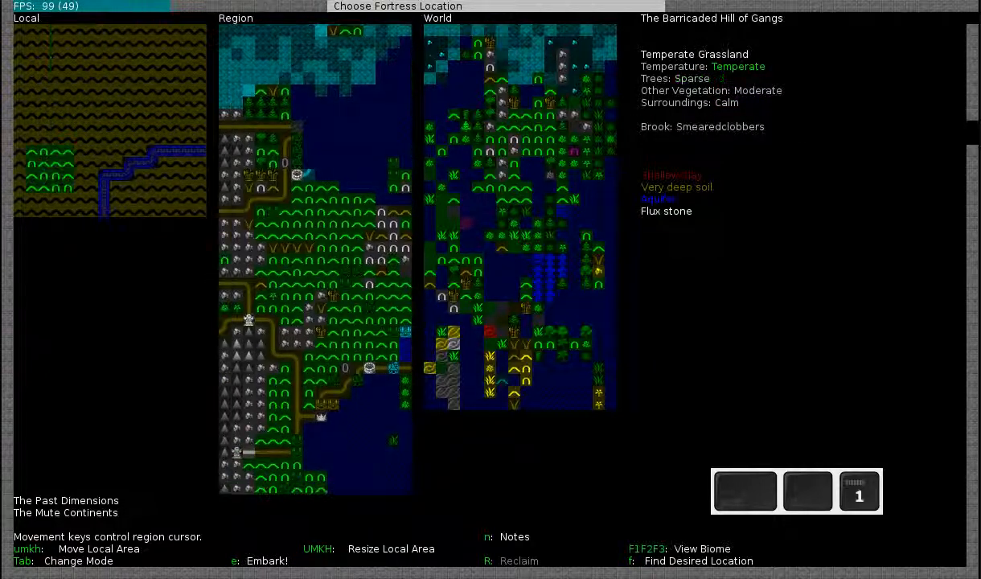
- Show the neighbouring civilizations of The Barricaded Hill of Gangs site: dwarves, elves, humans, goblins and a tower
key("down")
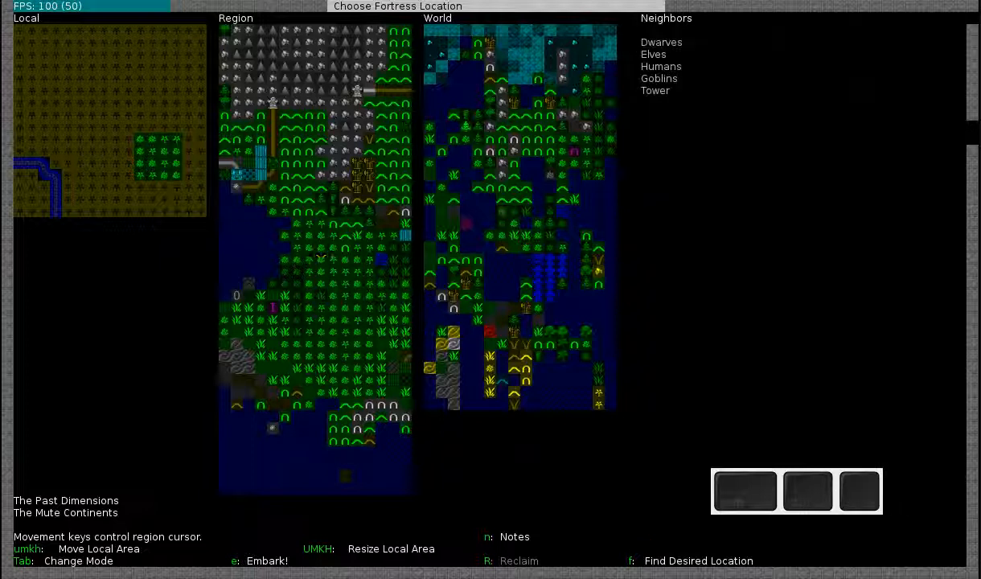
mouse_move(636, 48)
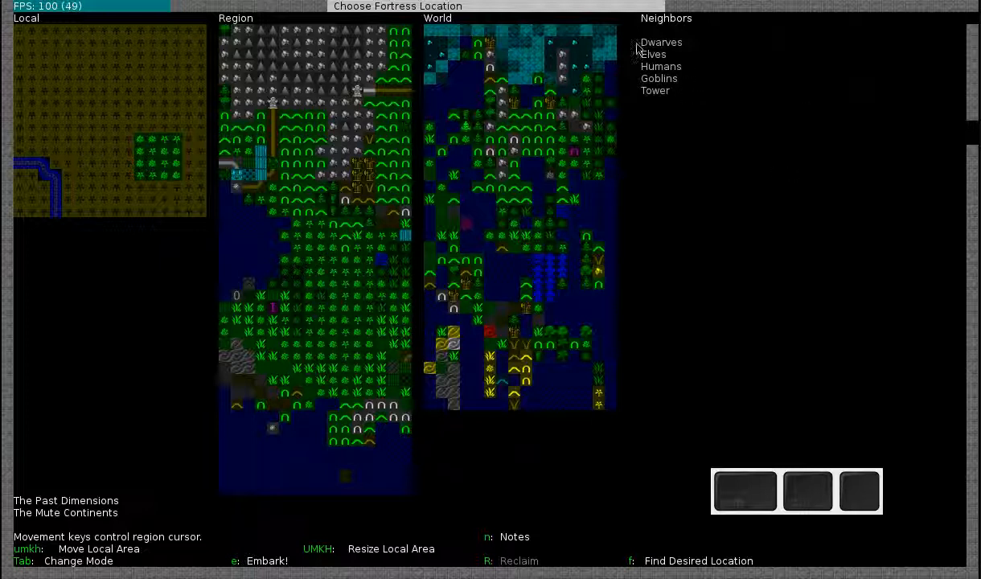
mouse_move(643, 63)
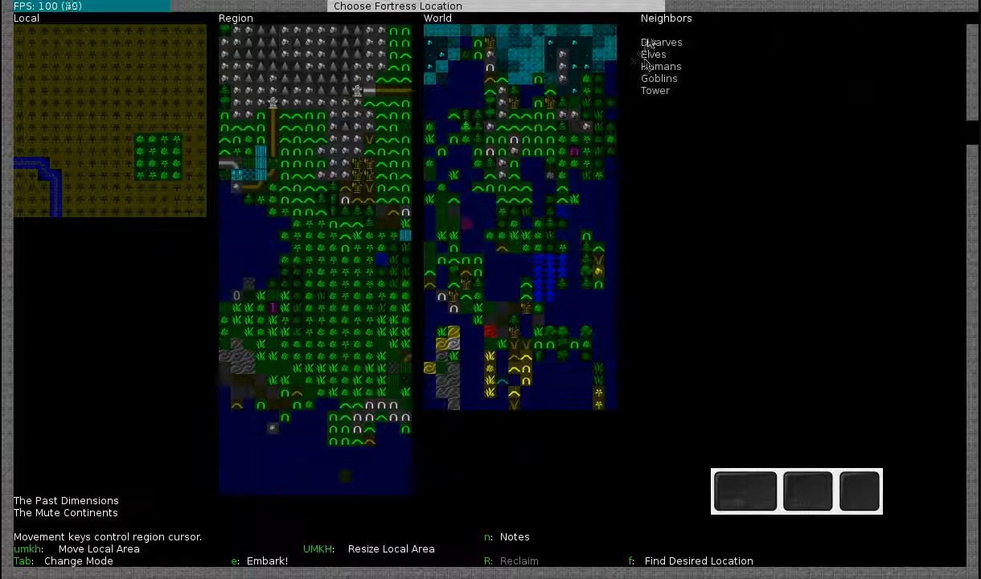
mouse_move(680, 79)
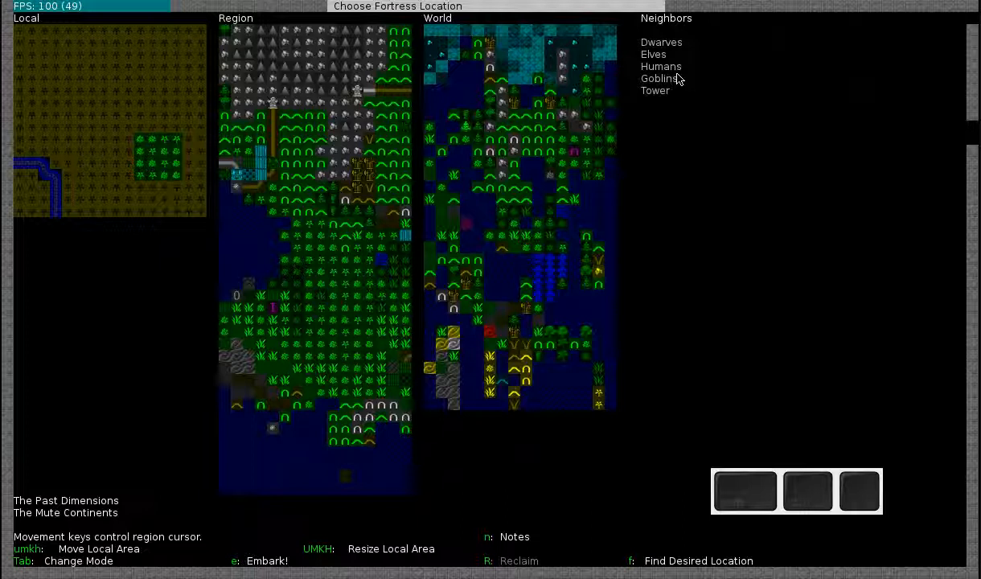
mouse_move(682, 84)
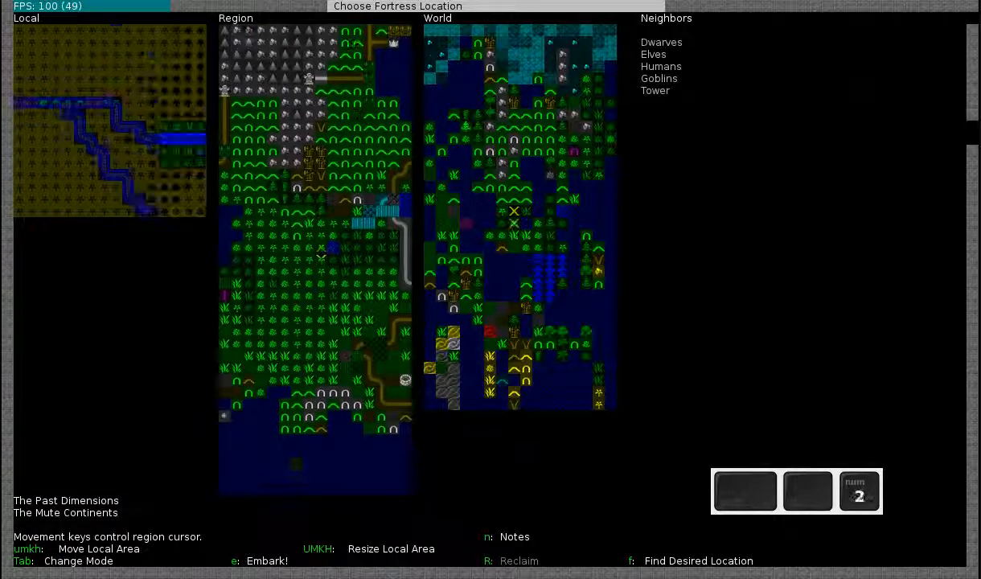
- Cycle the side panel through Your Civilization back to The Entangled Mire's biome details
key("Tab")
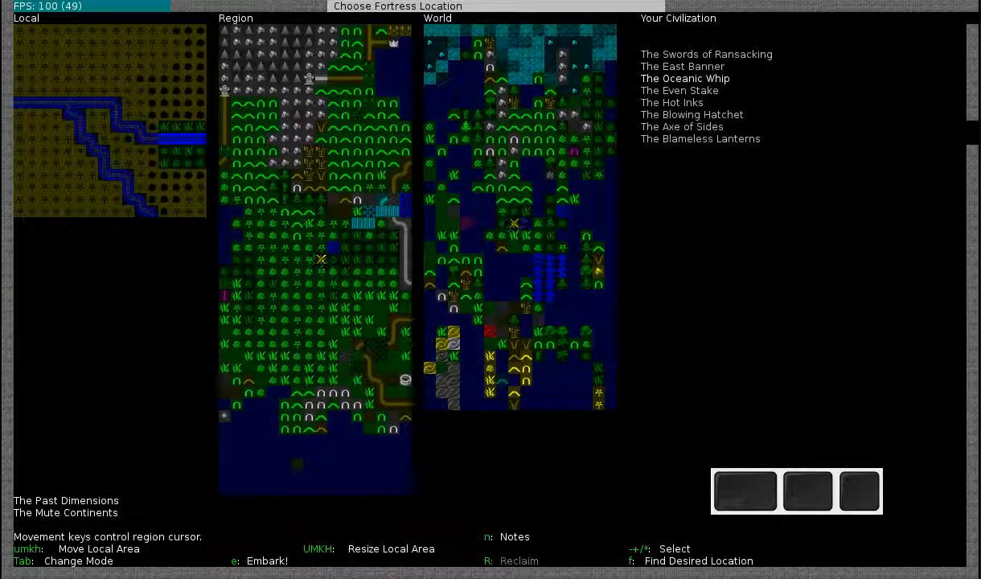
key("Tab")
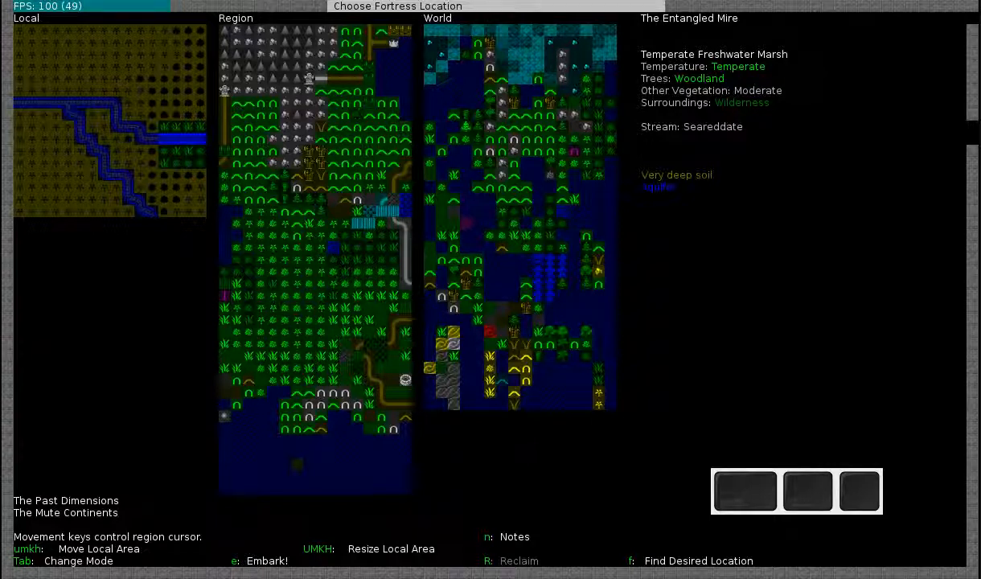
key("f")
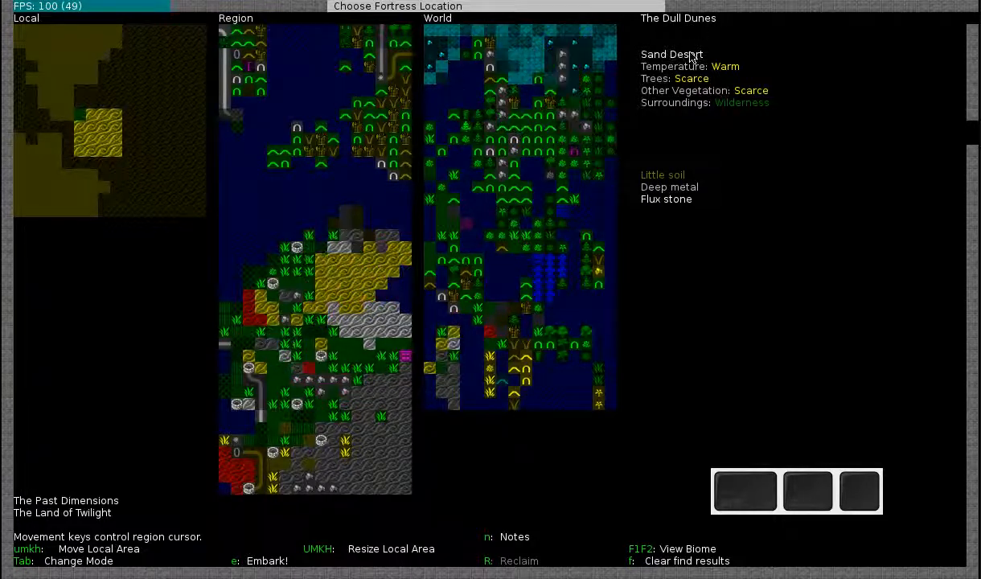
mouse_move(71, 146)
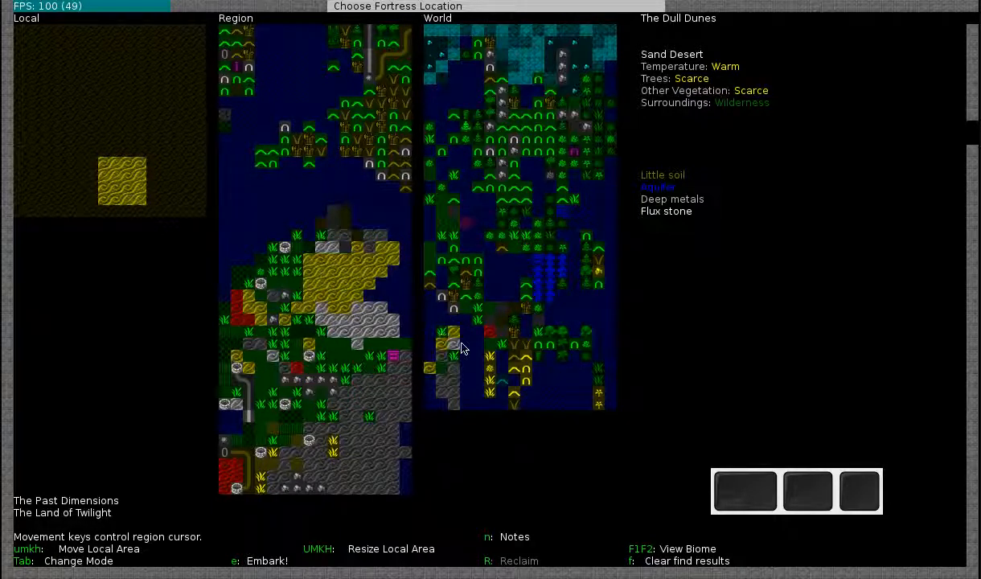
mouse_move(427, 325)
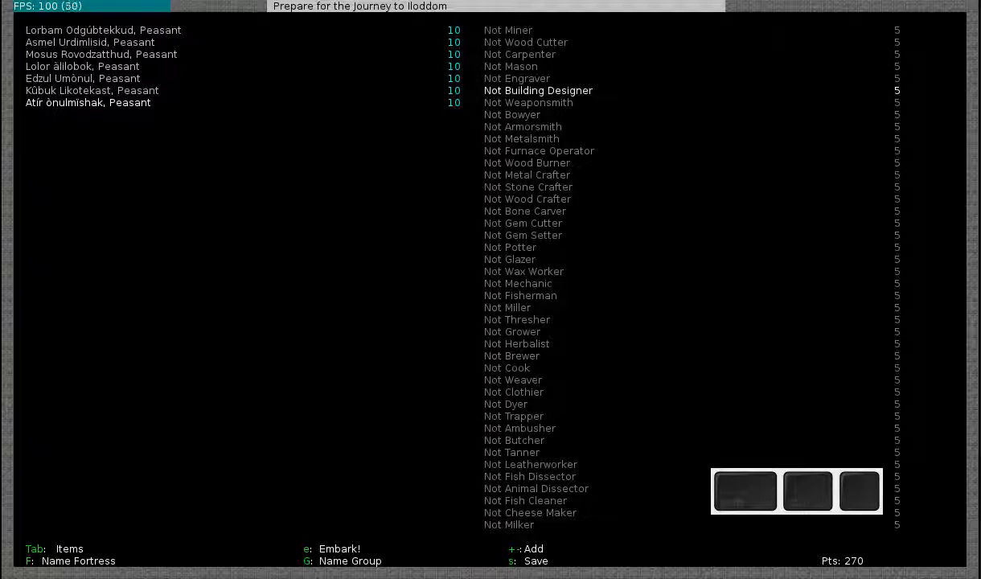
- Switch from the dwarves' skills to the embark items and animals list with 235 points left
key("down")
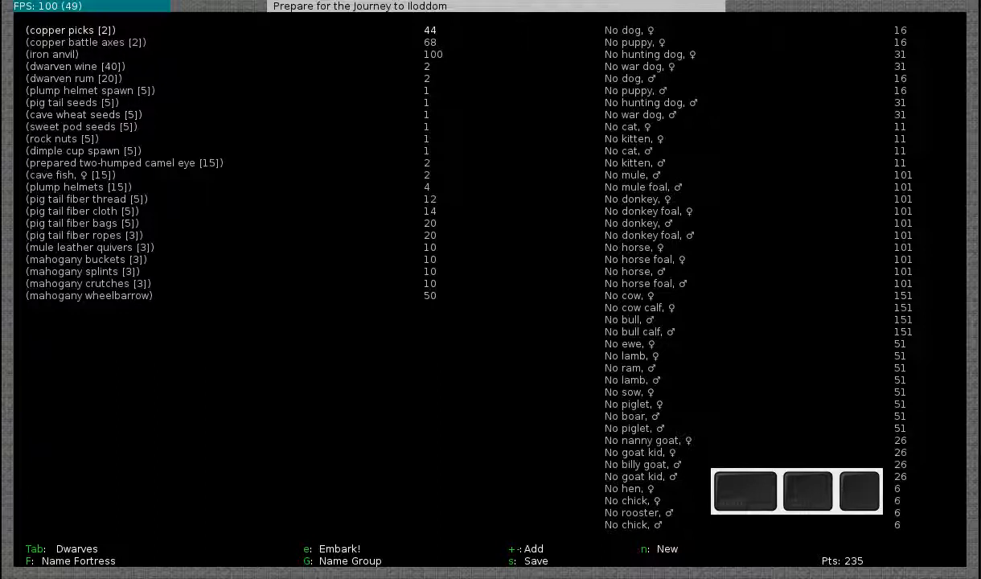
mouse_move(108, 39)
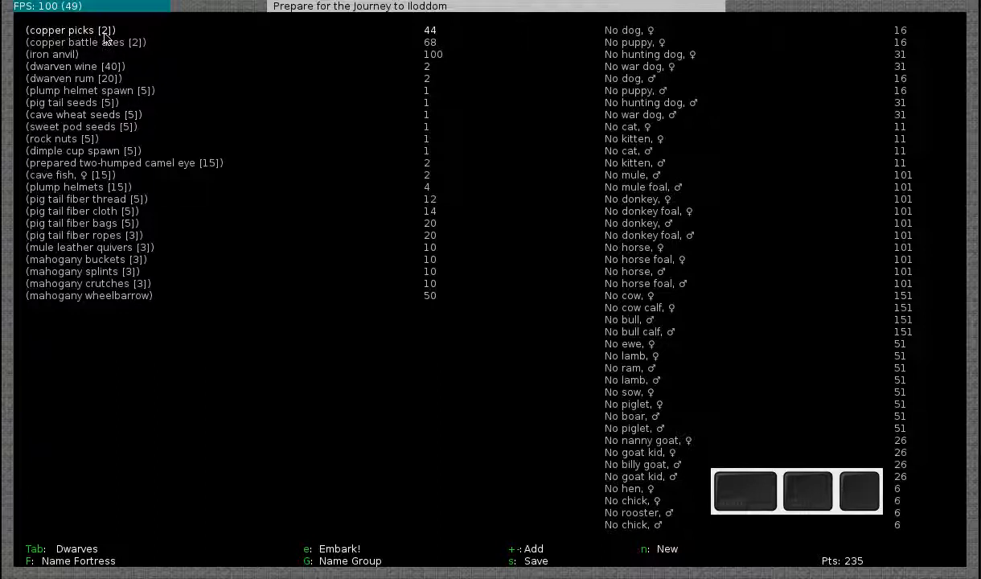
mouse_move(421, 45)
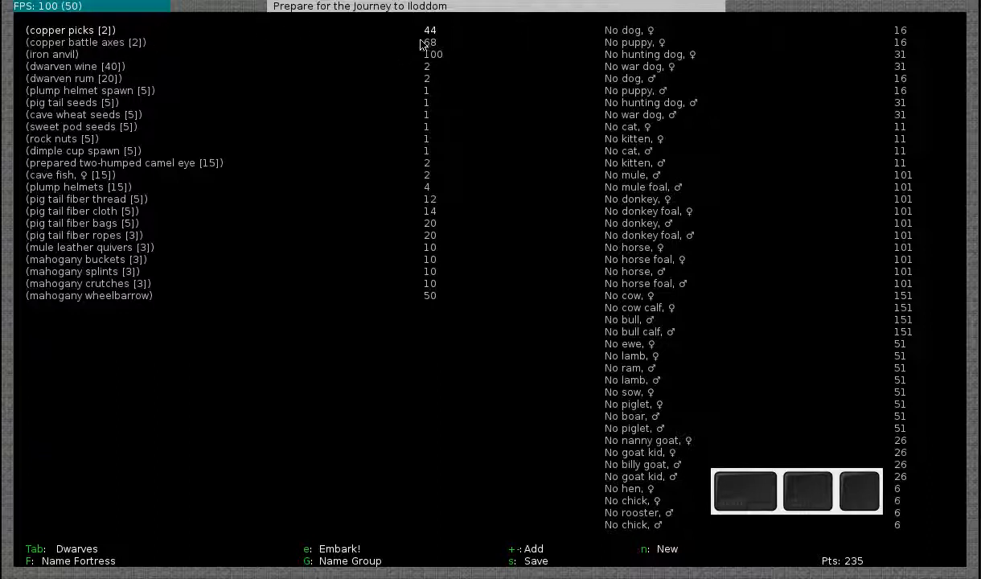
mouse_move(796, 540)
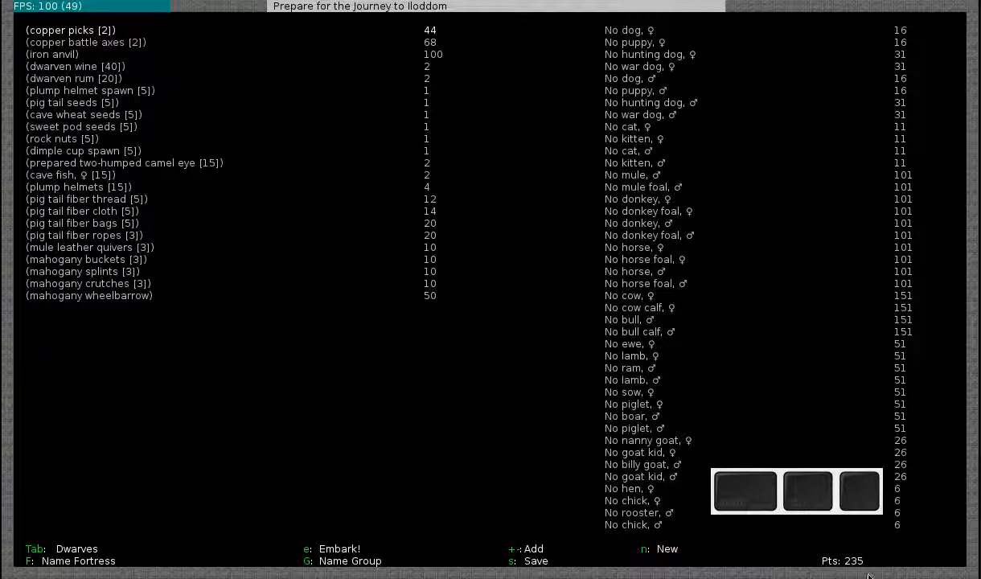
mouse_move(411, 228)
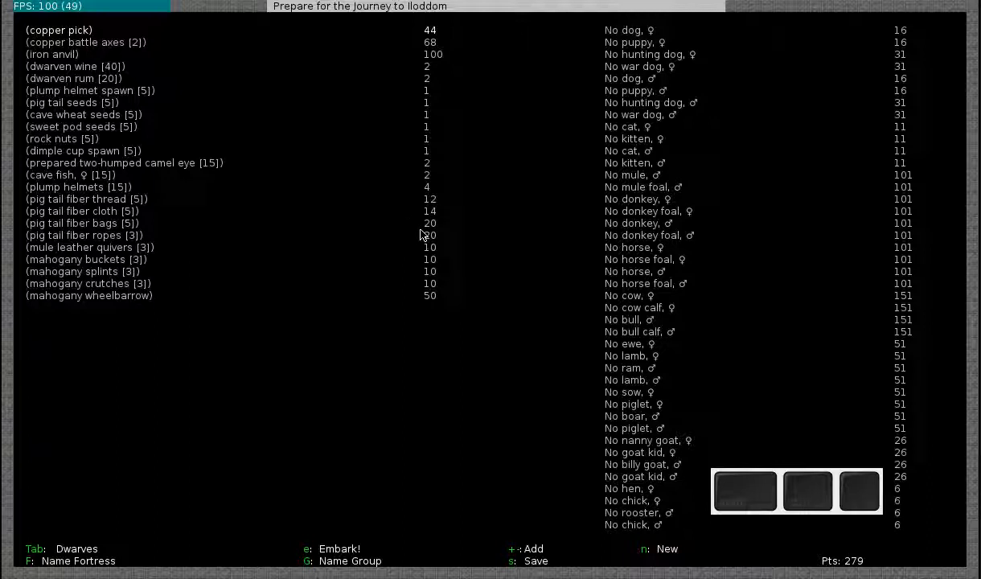
mouse_move(832, 561)
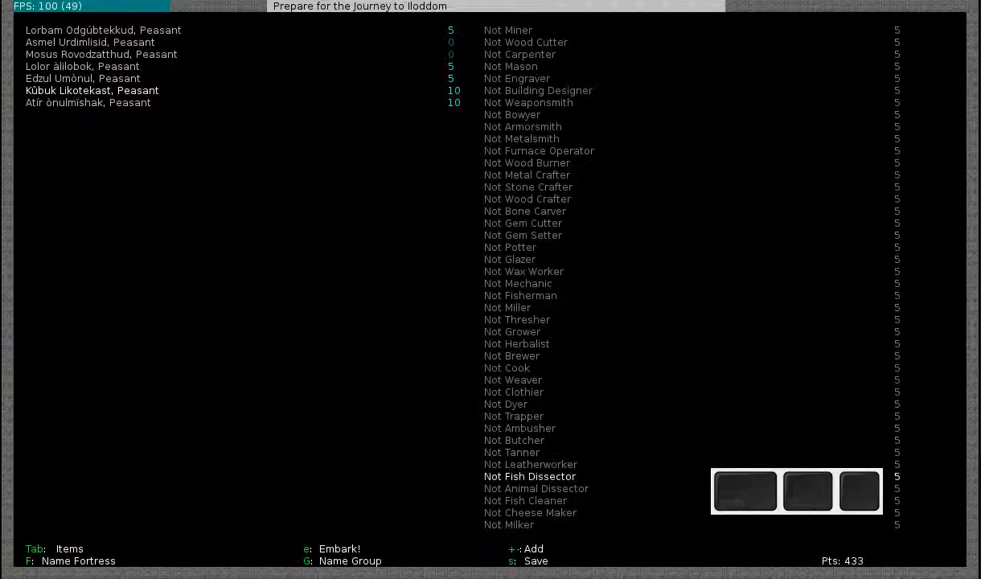
- Raise the first dwarf's Miner skill to Proficient, leaving 242 embark points
scroll("down", 3)
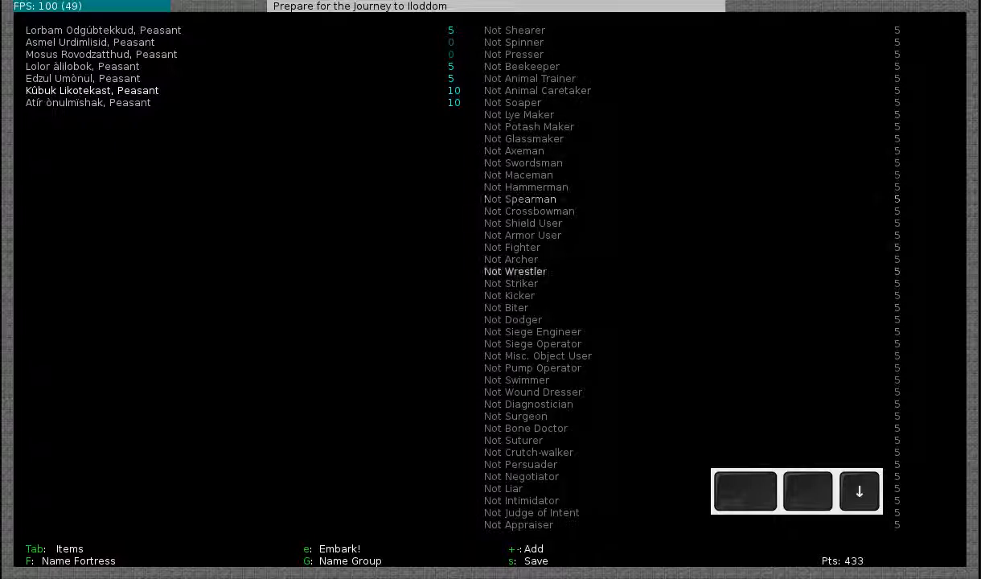
left_click(859, 491)
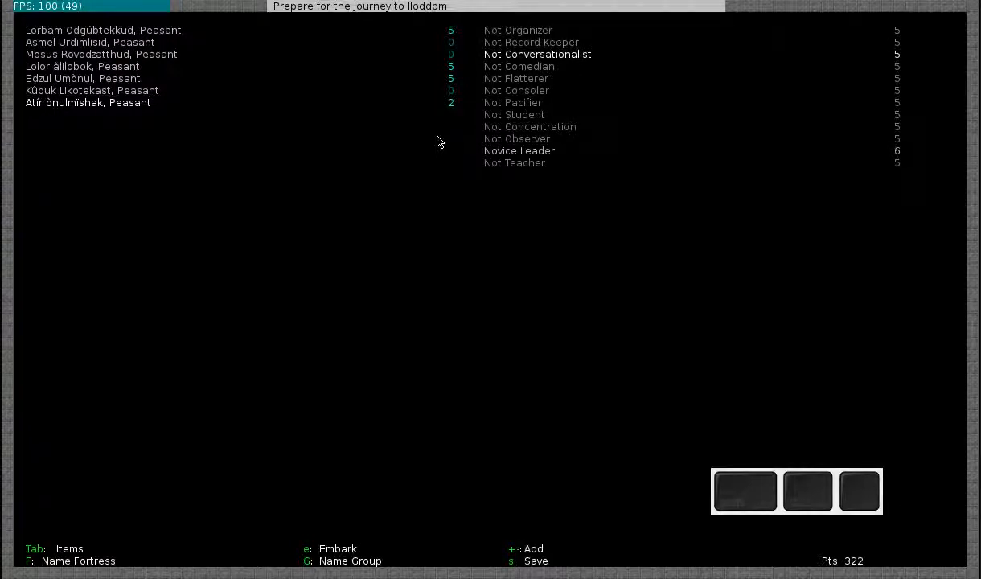
key("up")
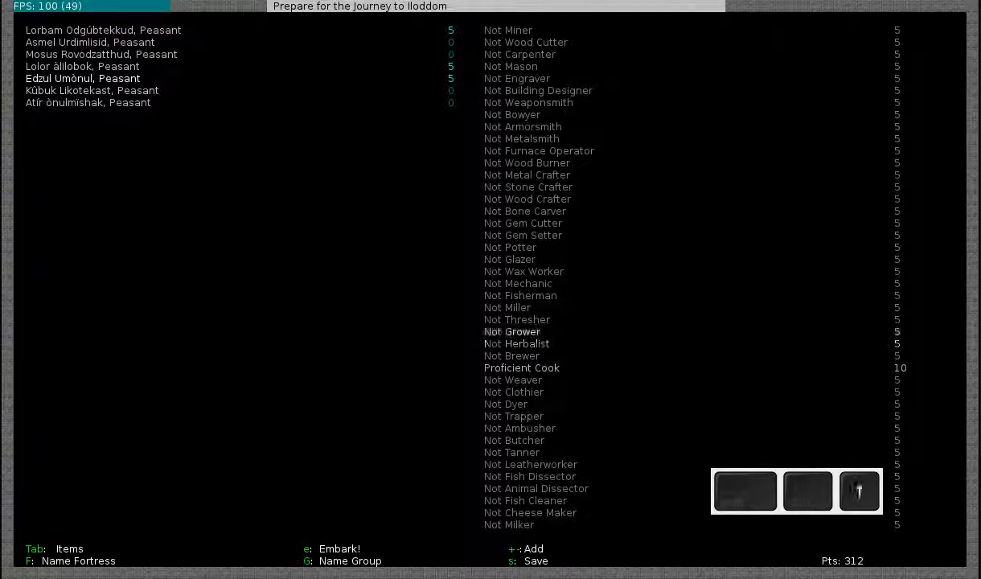
left_click(512, 331)
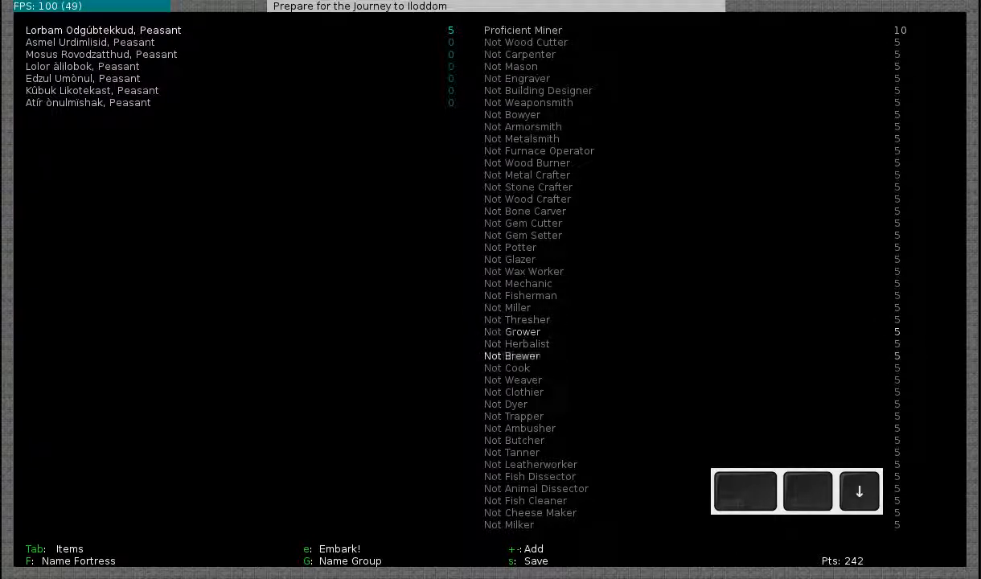
- Spend further points on the first dwarf's skills down to 213, then move to item categories
left_click(859, 490)
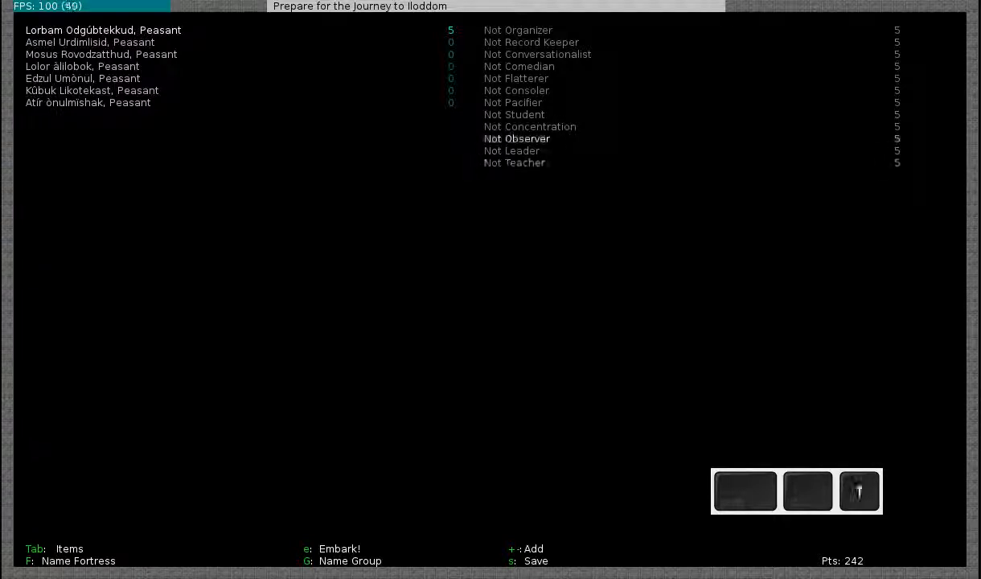
scroll("down", 3)
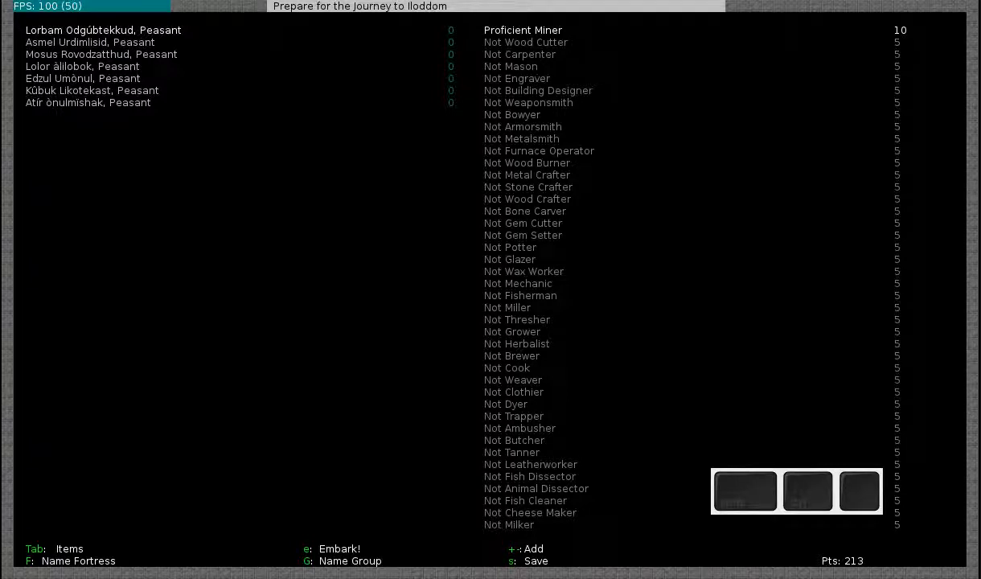
key("Tab")
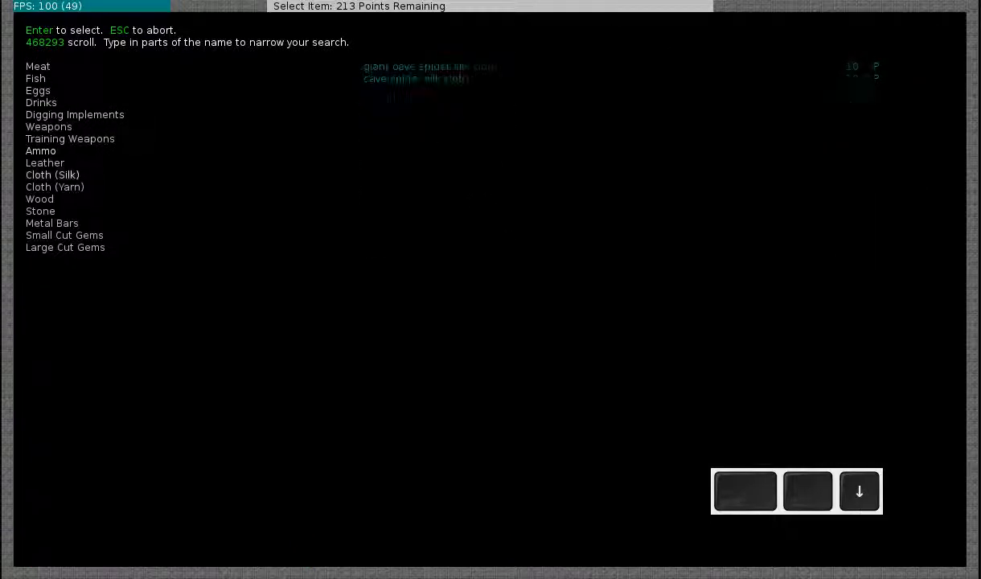
- Add saguaro rib wood logs to the supplies and reopen the item picker at 207 points
left_click(39, 199)
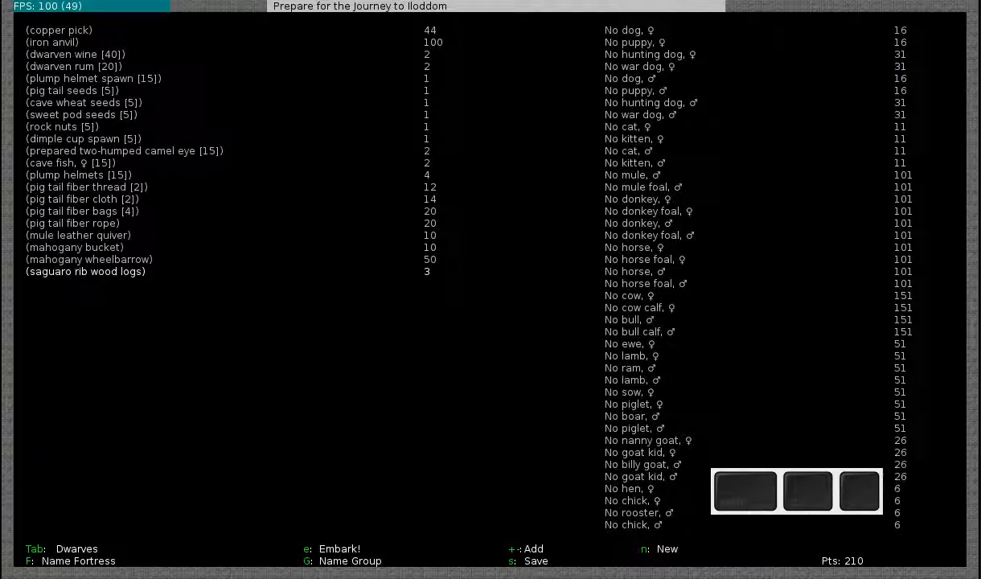
left_click(534, 548)
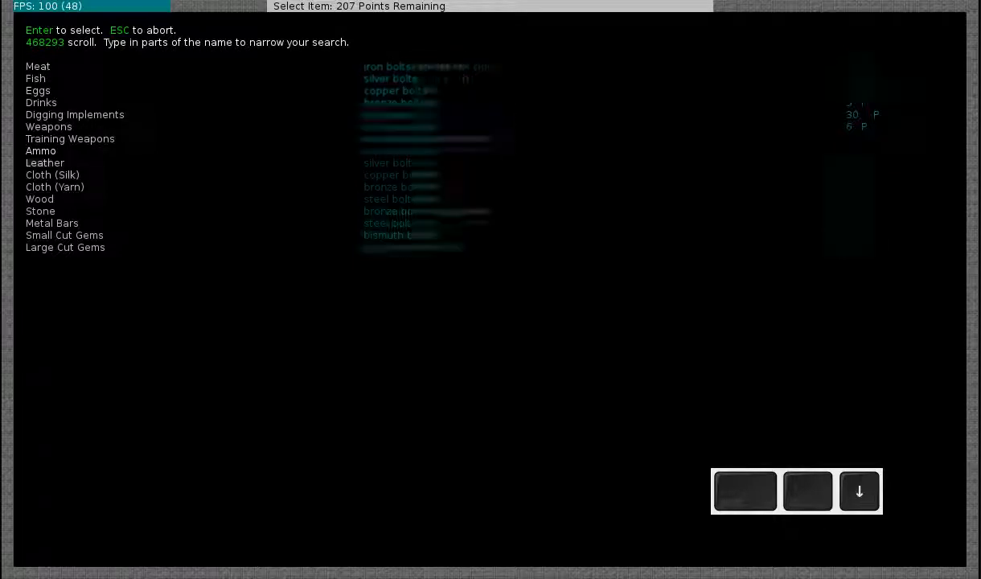
- Buy copper bars down to 80 embark points and move to the Wood category
key("Escape")
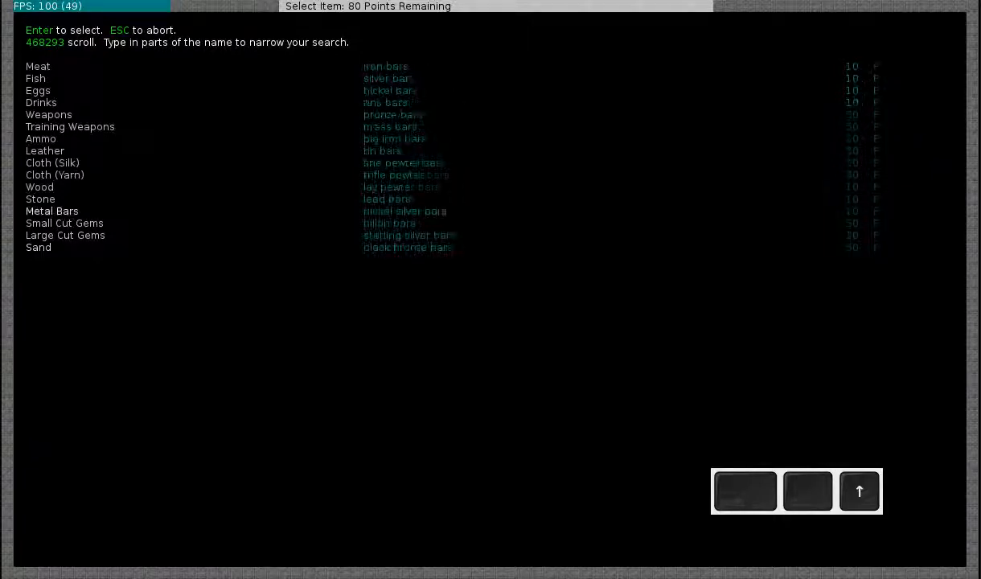
left_click(39, 187)
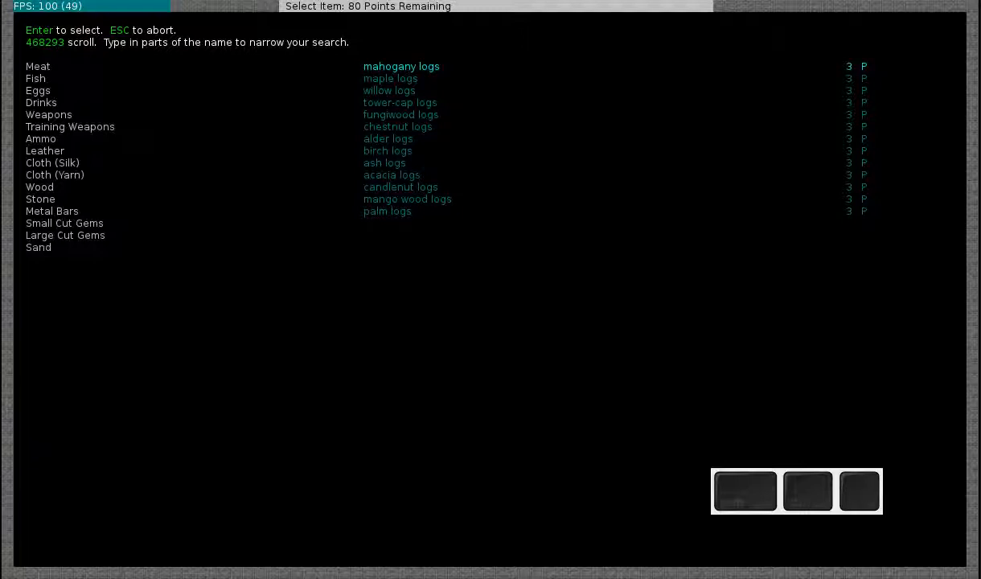
- Add oak logs leaving 60 points, then browse the later categories from glass to tools
left_click(39, 248)
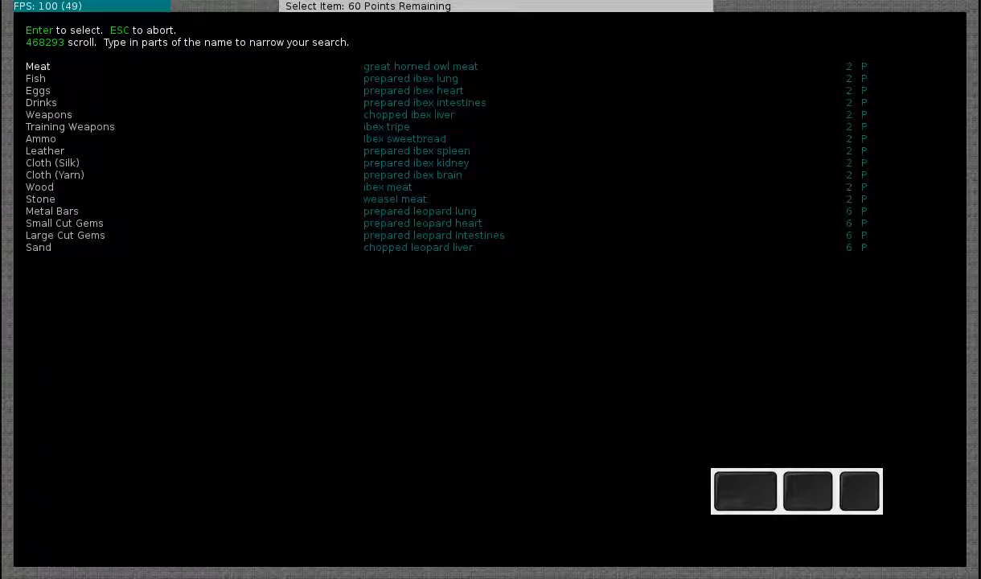
left_click(52, 162)
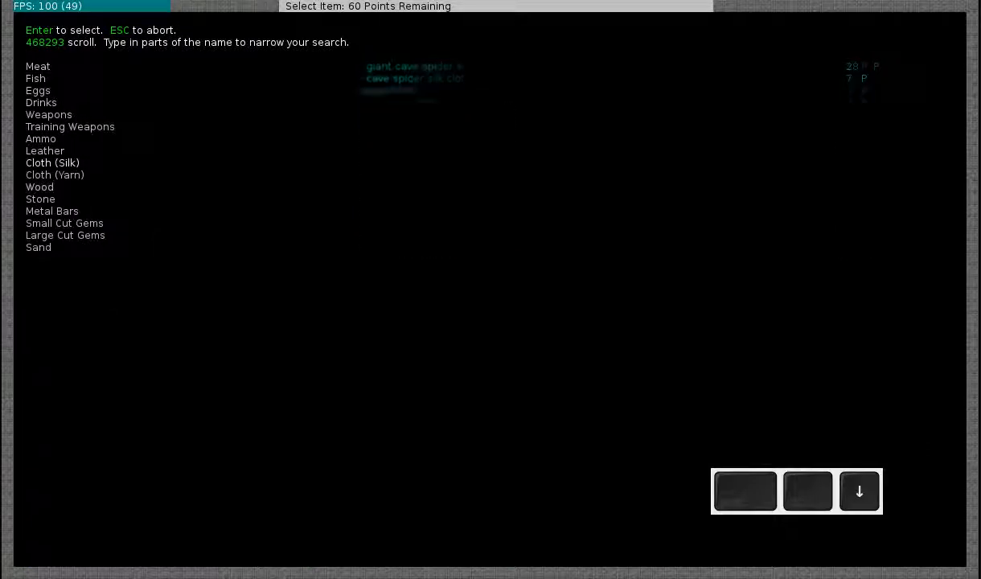
left_click(40, 199)
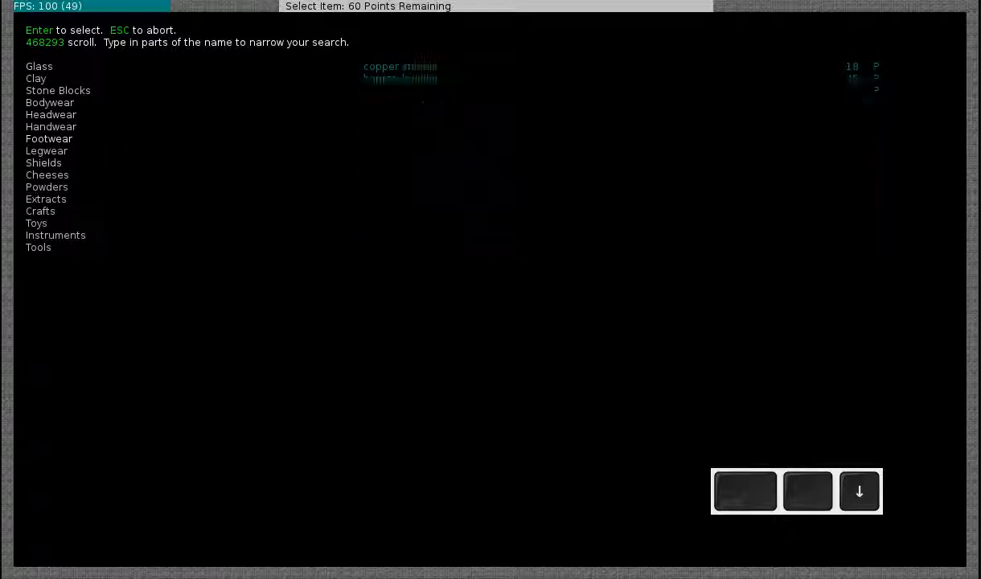
- Return to the preparation list and review the starting items: oak logs, copper bars and sand
scroll("down", 3)
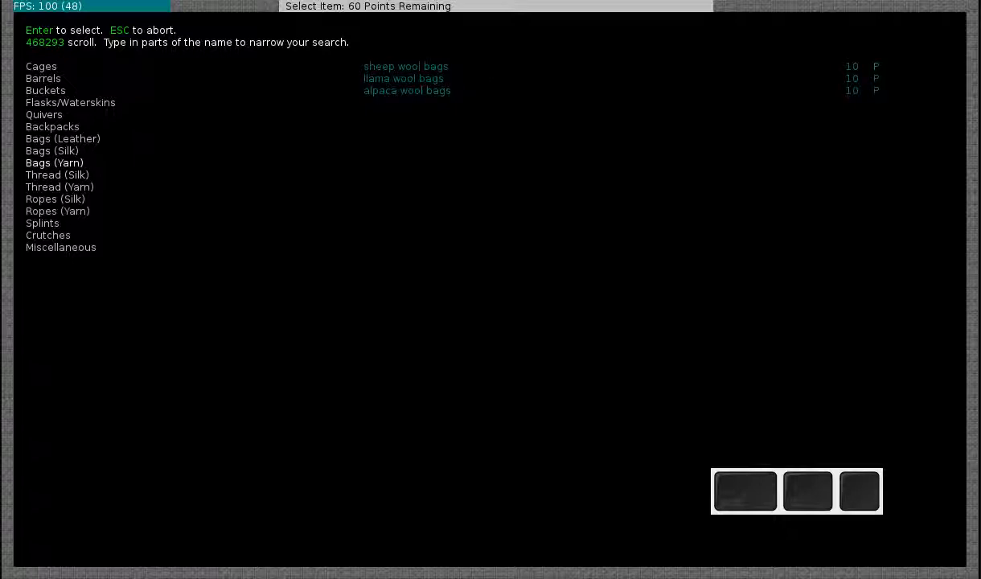
key("Escape")
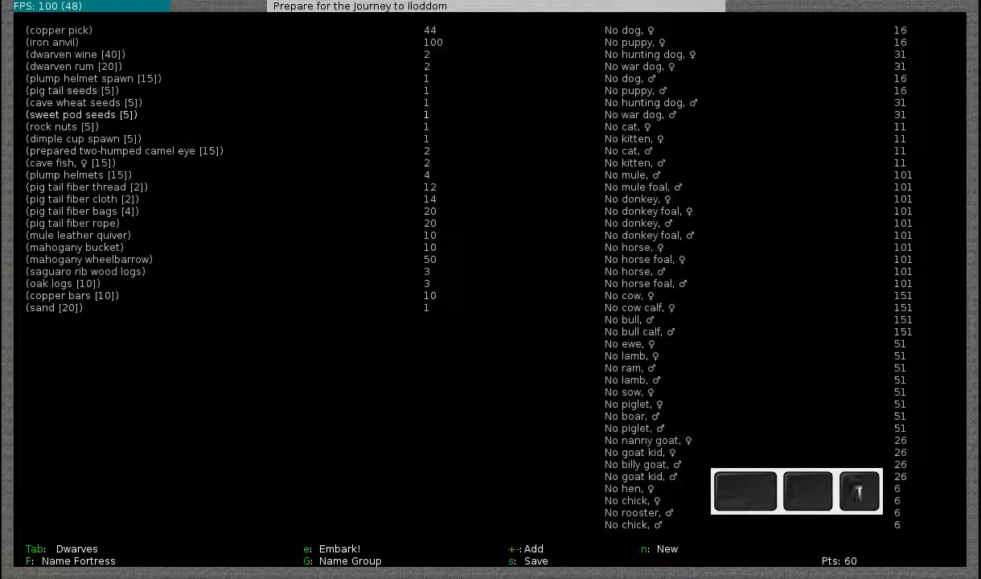
key("Down")
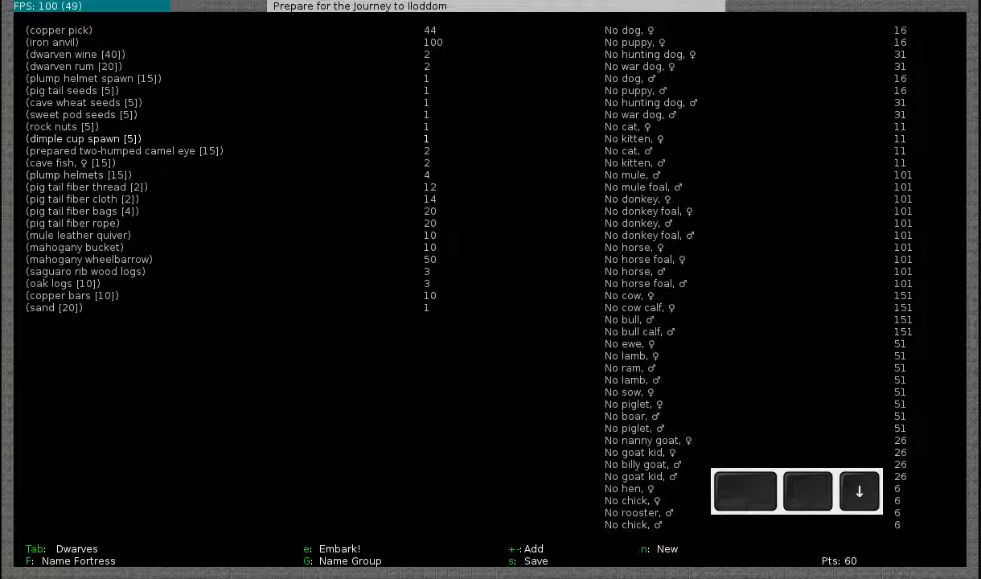